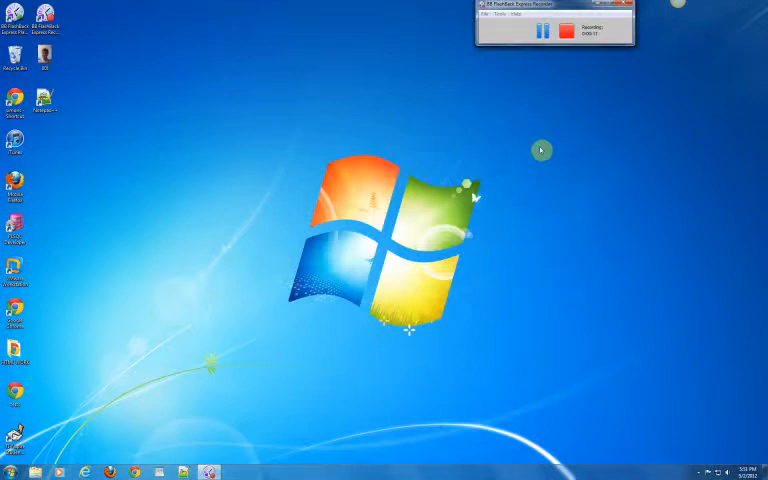
mouse_move(512, 212)
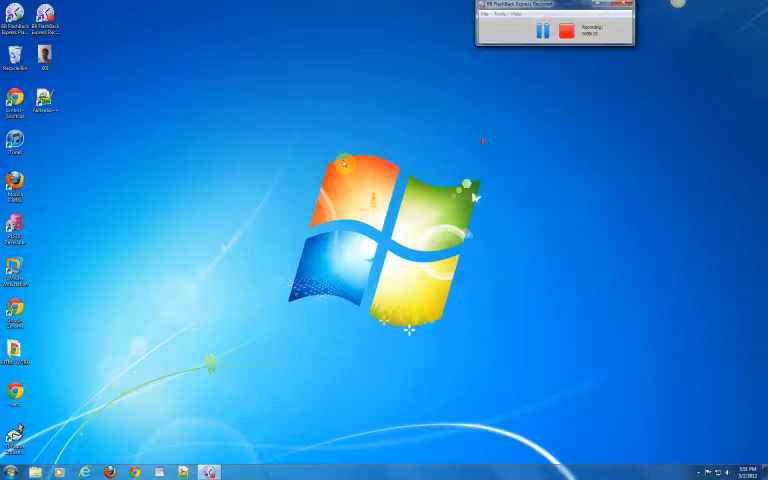
mouse_move(258, 368)
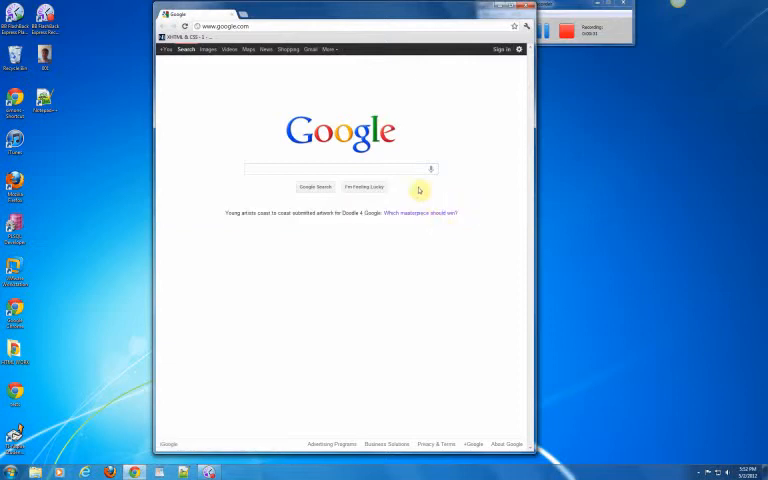
mouse_move(432, 144)
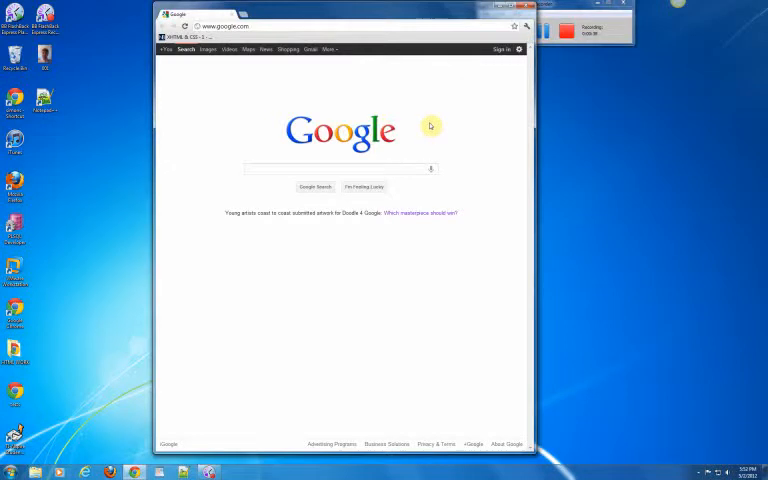
Go to Google's 'Vote for your favorite Doodle!' page from the home page link.
click(418, 212)
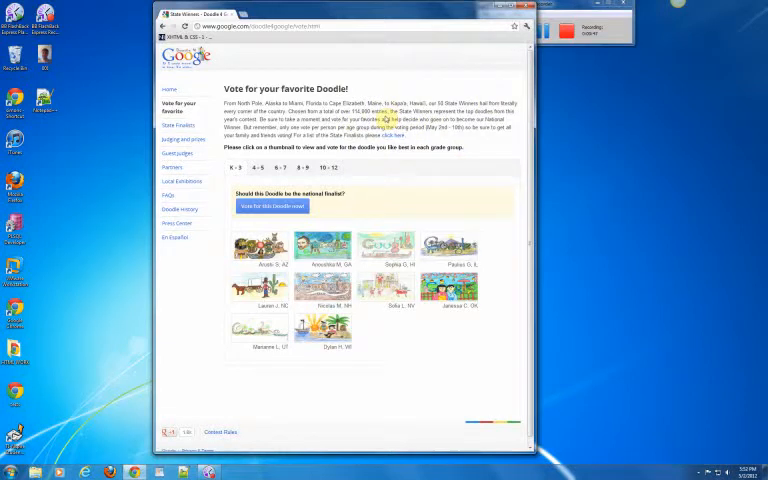
mouse_move(484, 80)
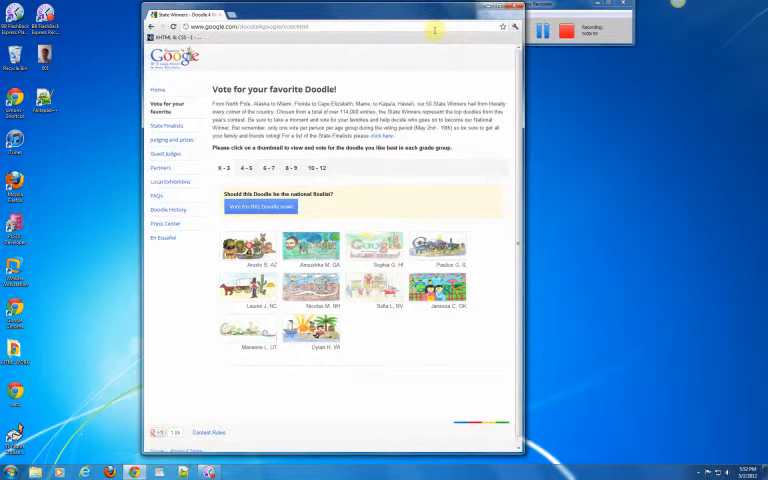
mouse_move(460, 76)
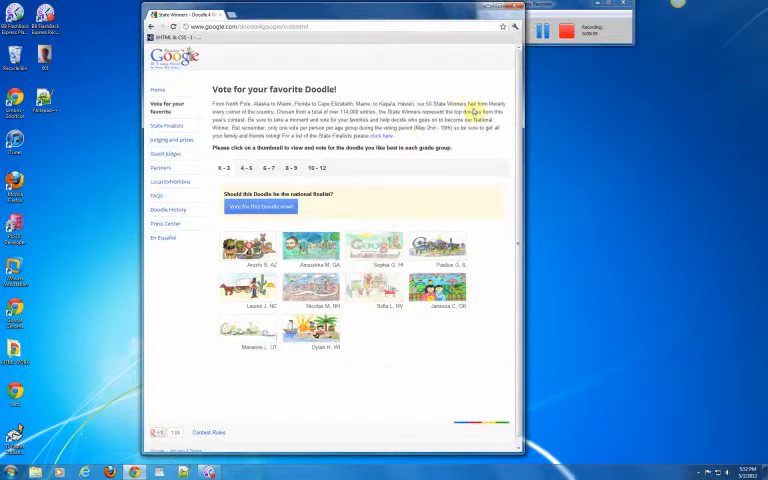
mouse_move(484, 88)
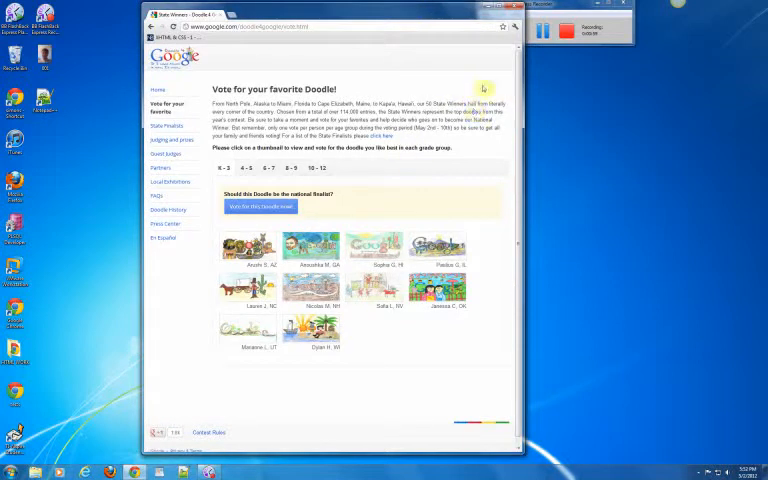
Bring up the page context menu on the Doodle voting page.
right_click(484, 90)
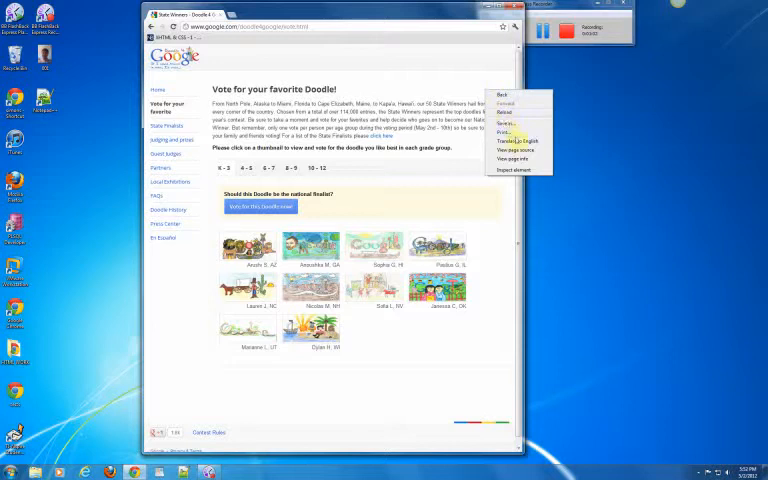
mouse_move(388, 96)
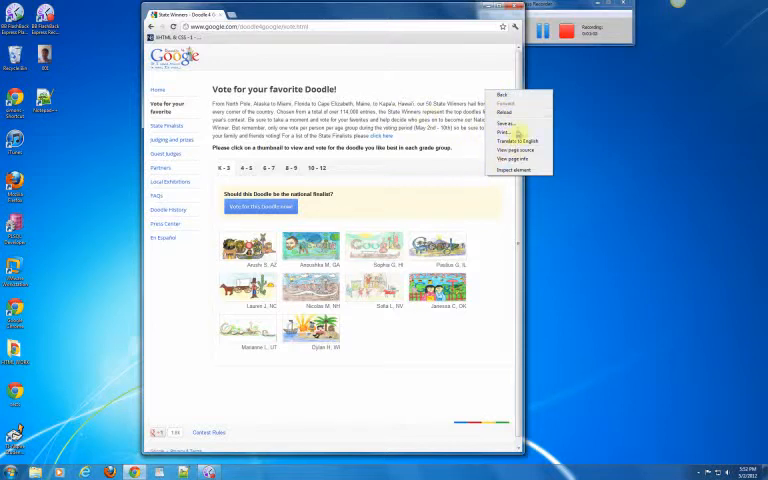
mouse_move(516, 140)
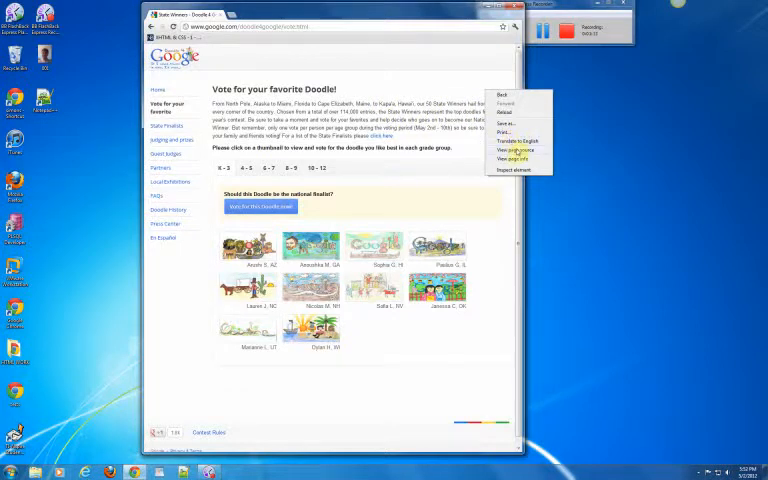
View the Doodle voting page's HTML source in a new tab and look through it.
click(516, 158)
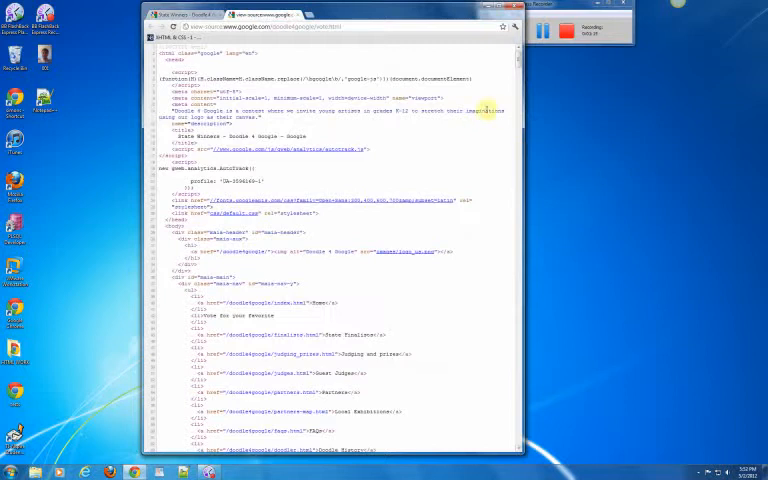
mouse_move(304, 64)
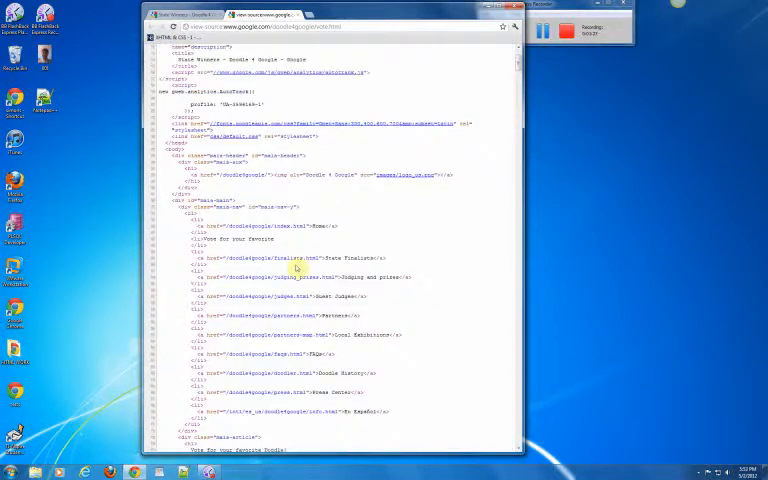
mouse_move(272, 240)
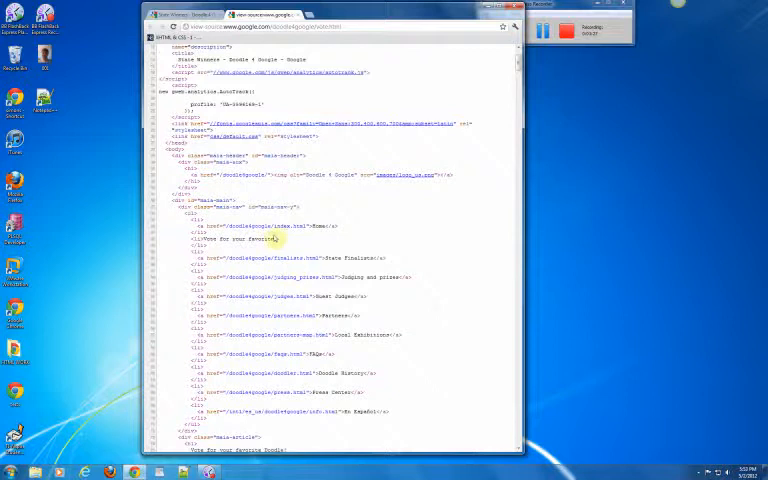
scroll(up, 3)
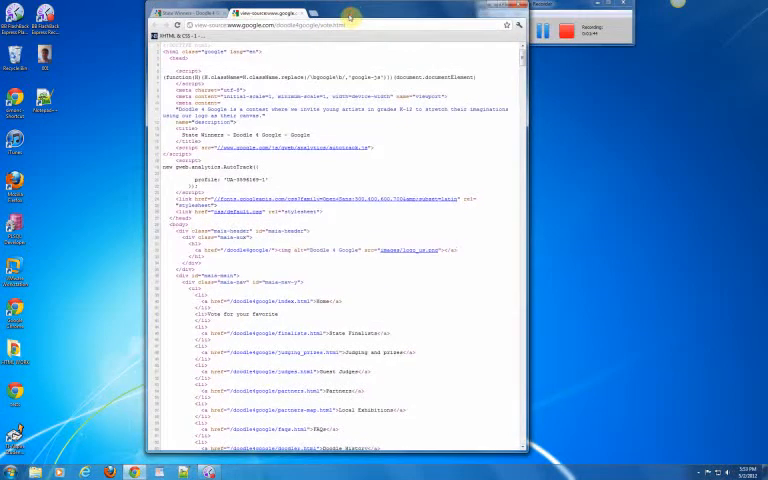
mouse_move(370, 56)
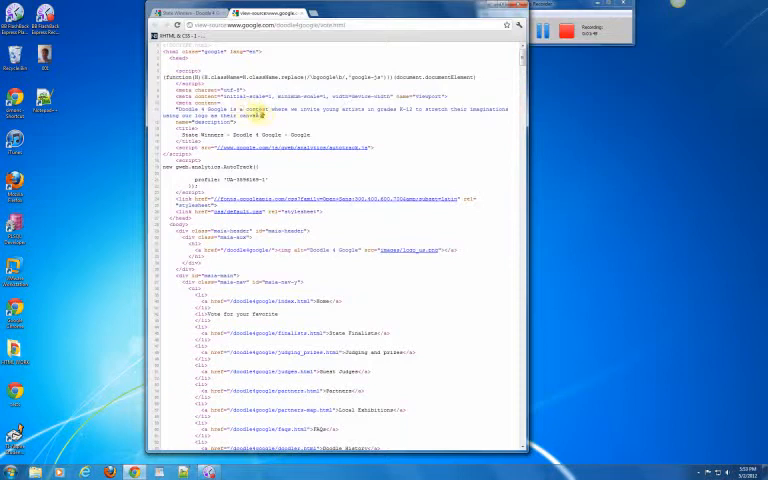
scroll(down, 3)
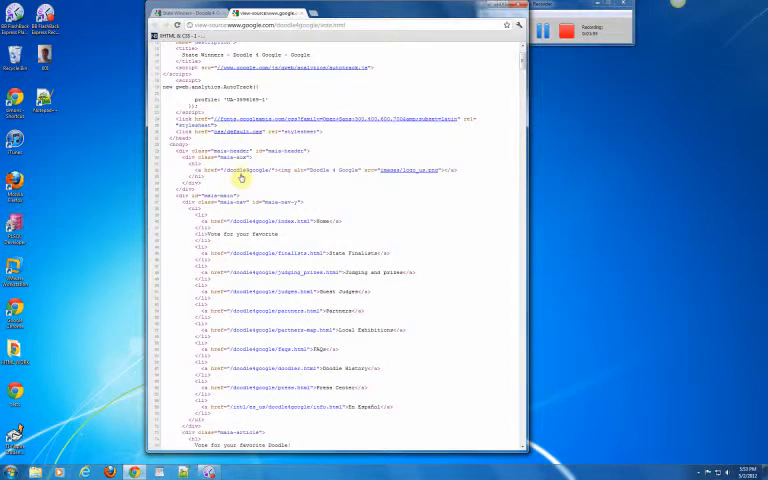
scroll(up, 3)
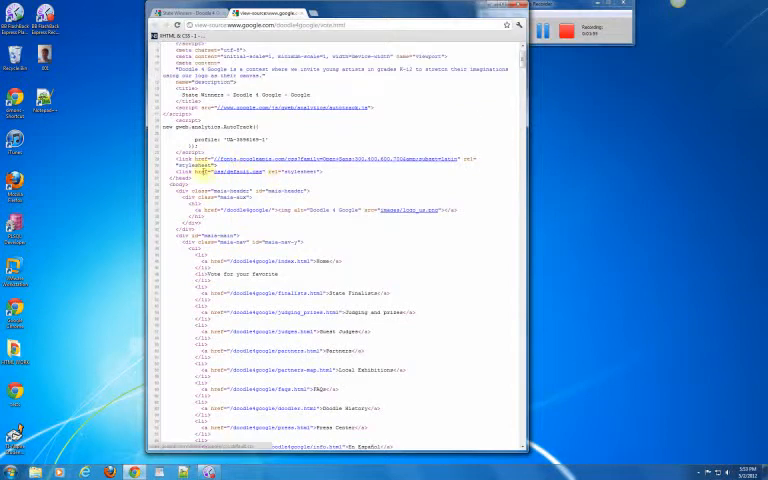
mouse_move(360, 168)
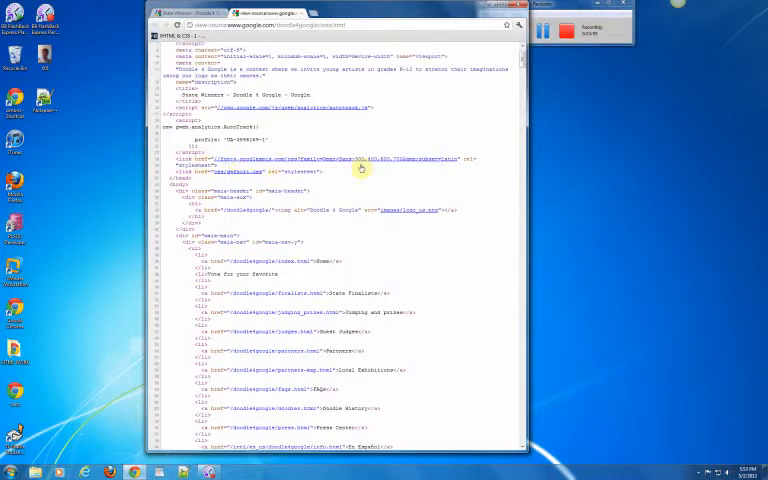
scroll(down, 3)
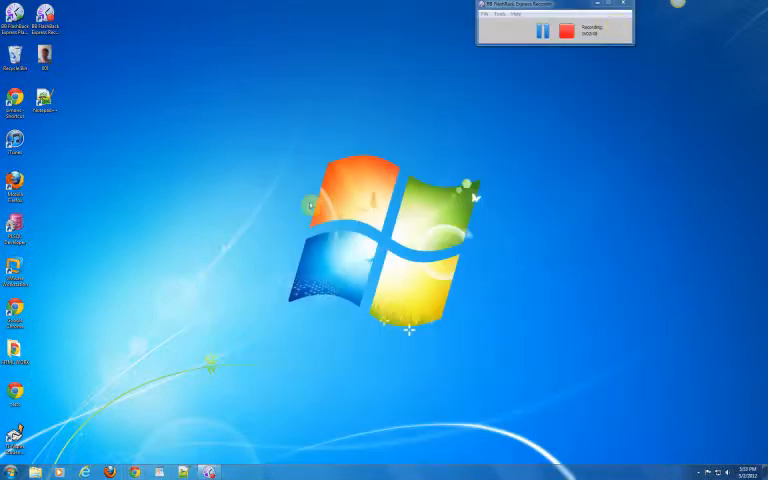
Launch Notepad from the Start menu's programs list.
click(10, 470)
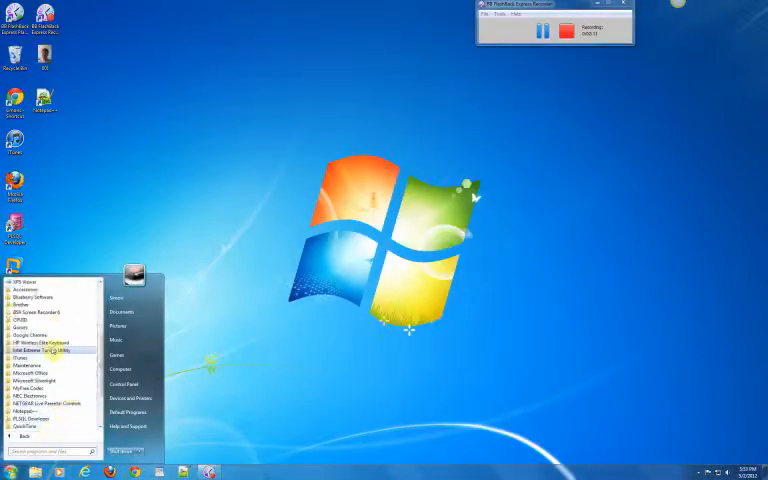
click(24, 288)
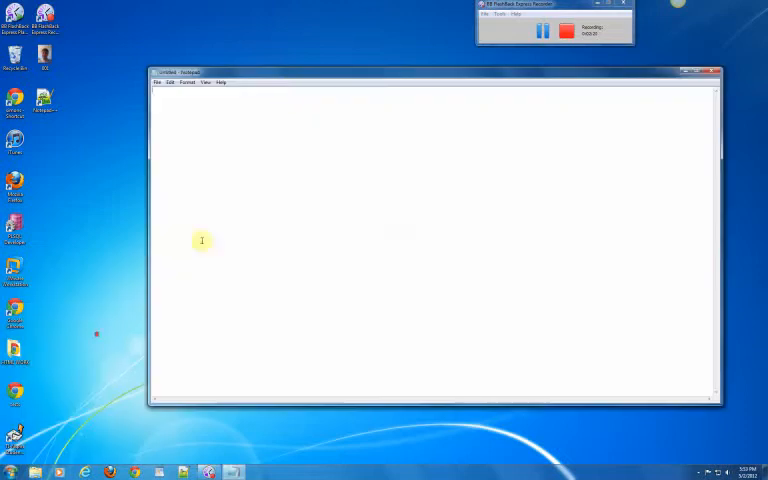
mouse_move(384, 76)
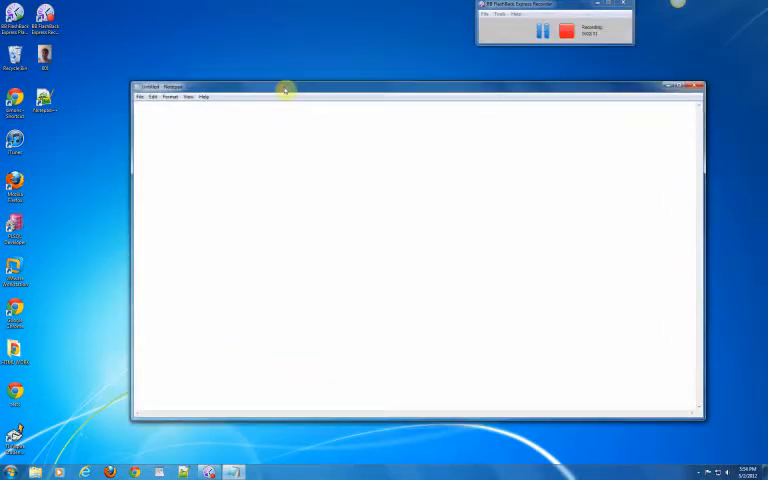
Look over Notepad's File and Help menus, then close the blank Notepad window.
click(140, 96)
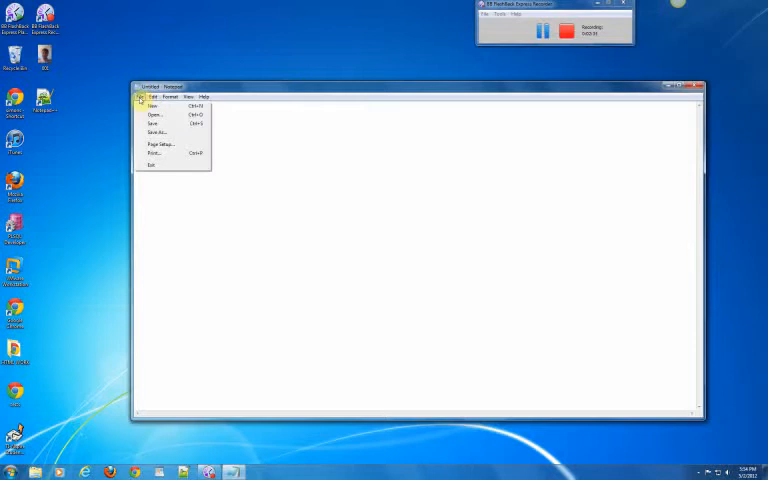
click(204, 96)
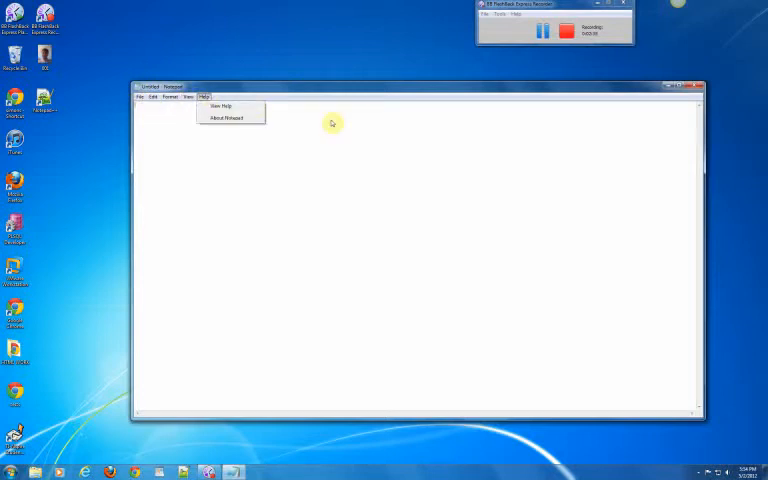
mouse_move(642, 102)
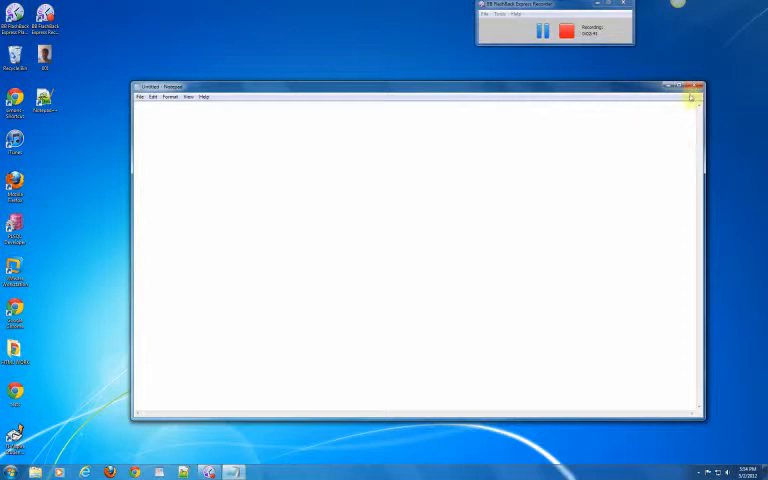
mouse_move(722, 74)
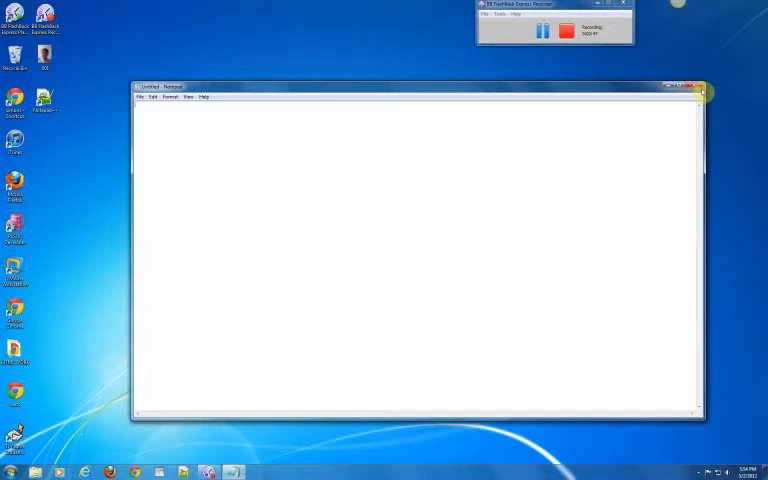
click(698, 88)
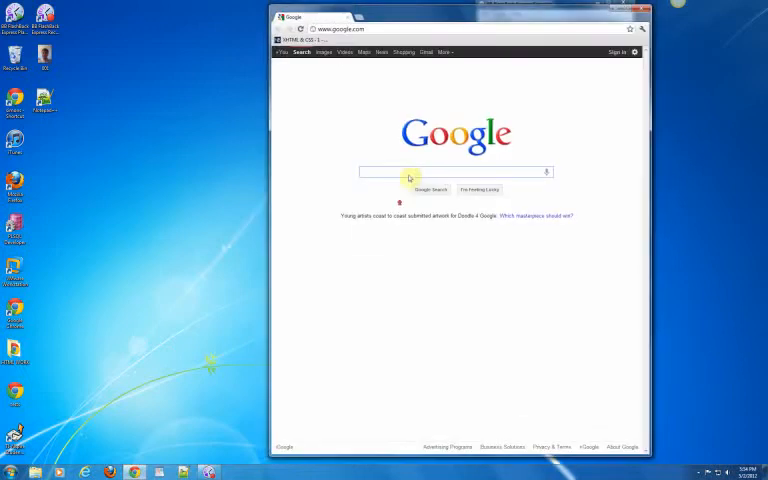
Search Google for 'notepad++' using the suggestion for the typed 'notepad'.
click(410, 172)
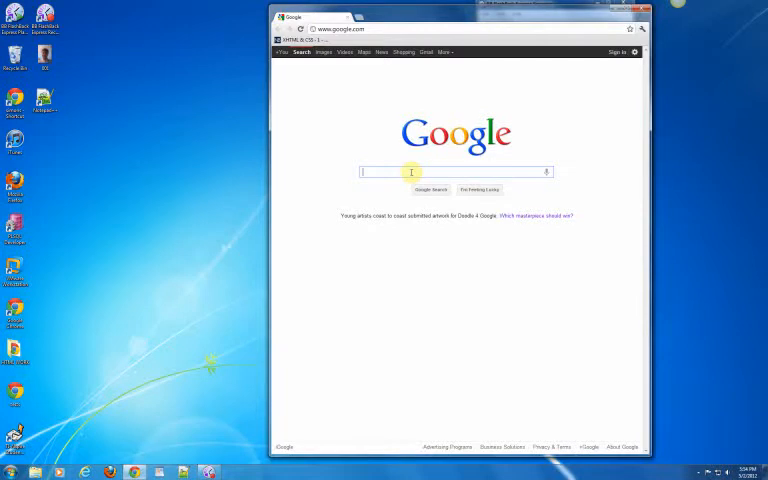
text(notepad)
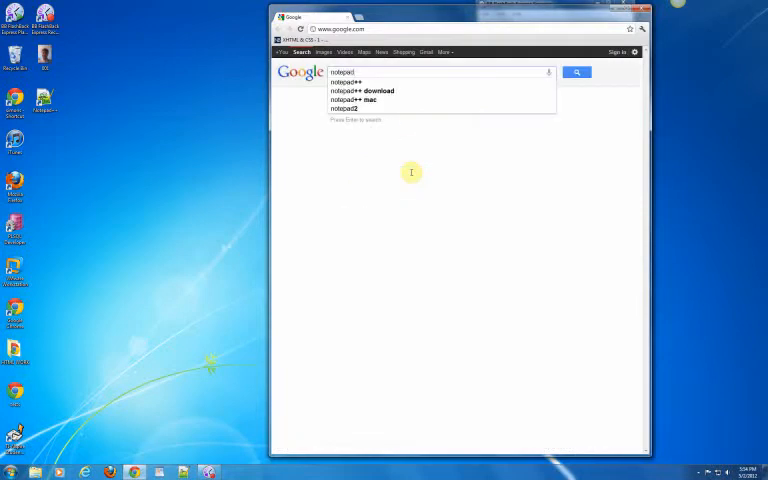
click(344, 82)
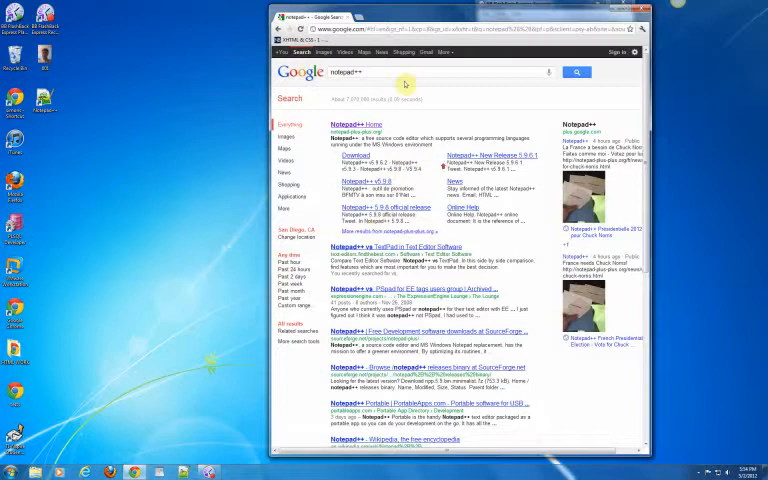
mouse_move(412, 128)
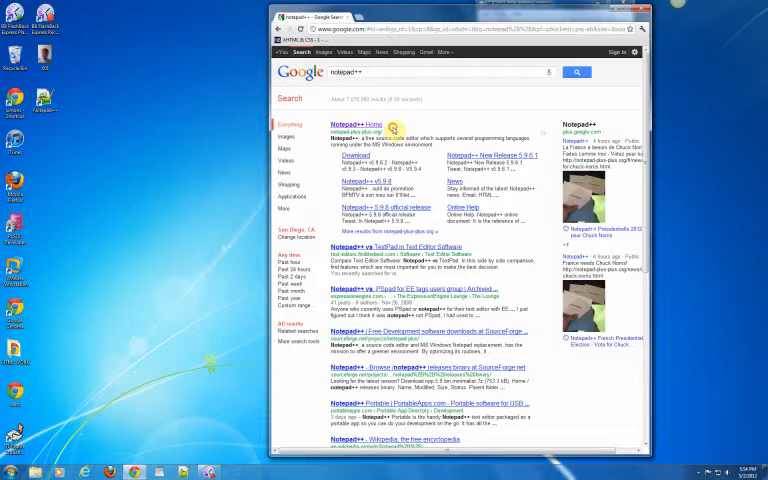
double_click(350, 126)
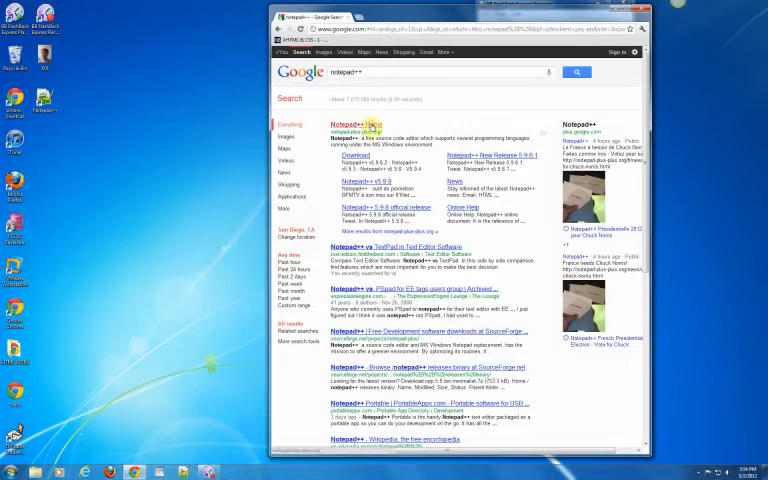
Open the official Notepad++ site from the results and go to its Download page.
click(342, 124)
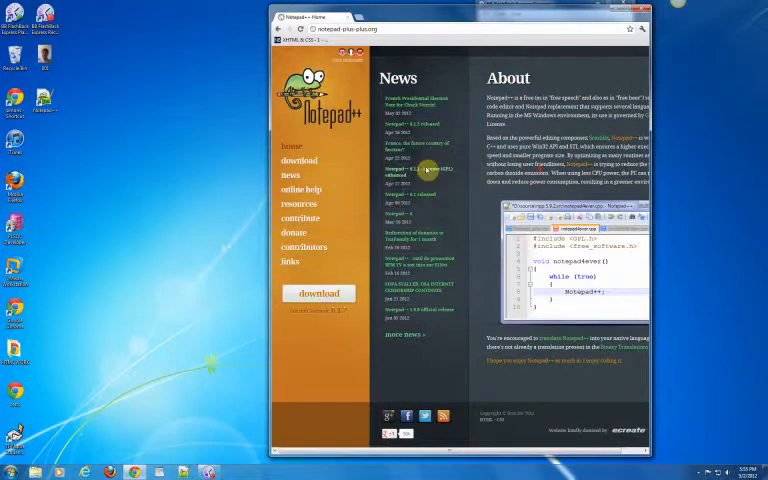
mouse_move(440, 160)
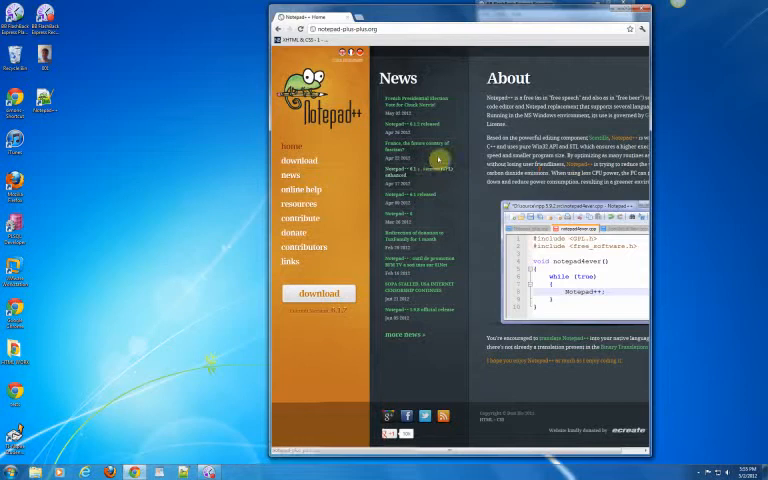
mouse_move(358, 98)
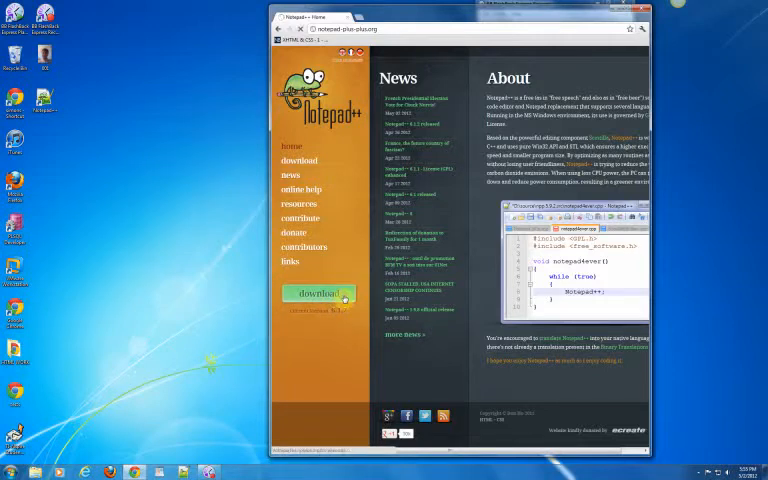
click(300, 160)
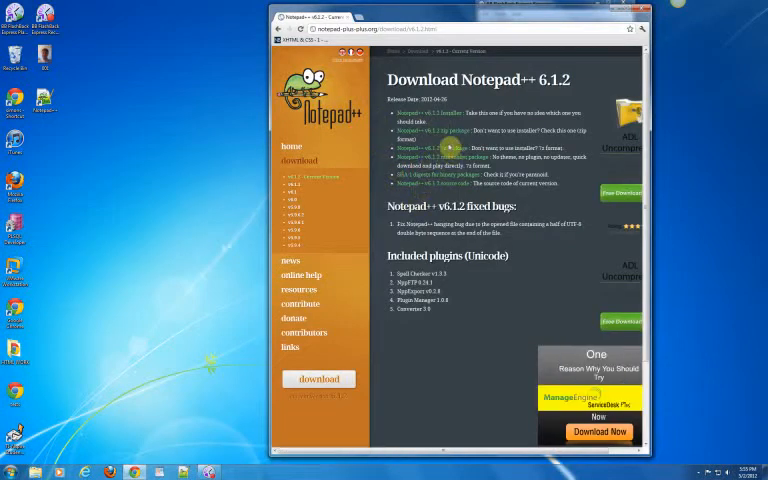
mouse_move(440, 120)
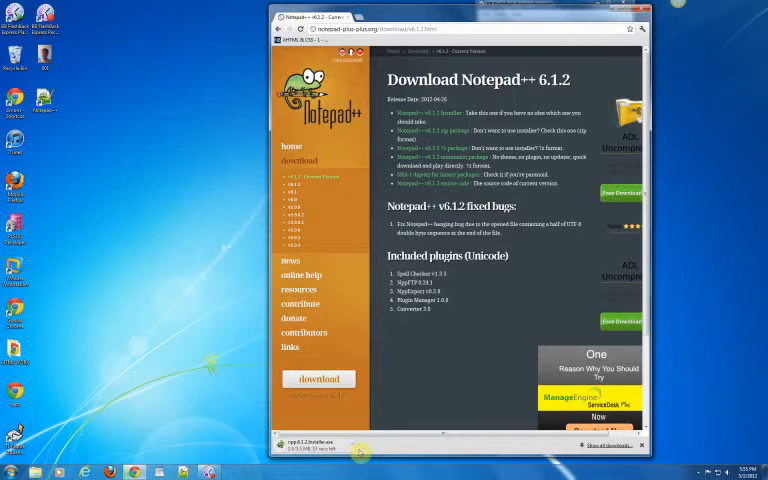
mouse_move(408, 392)
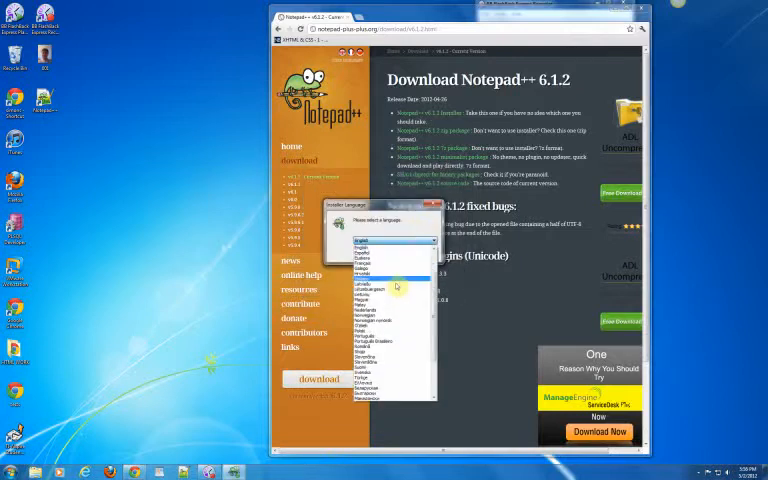
Confirm the installer language, pass the welcome screen and accept the license agreement.
click(392, 252)
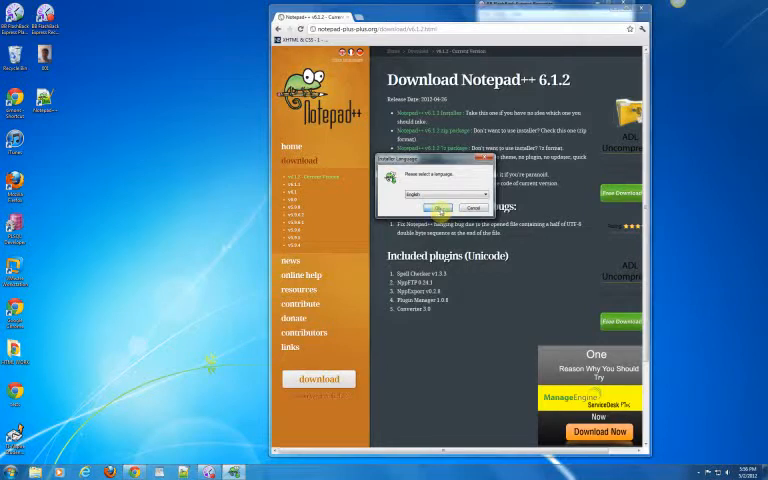
click(436, 208)
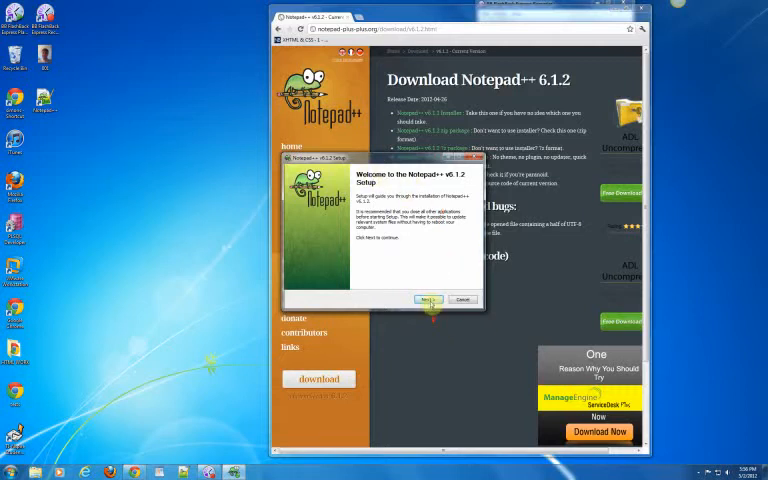
click(428, 300)
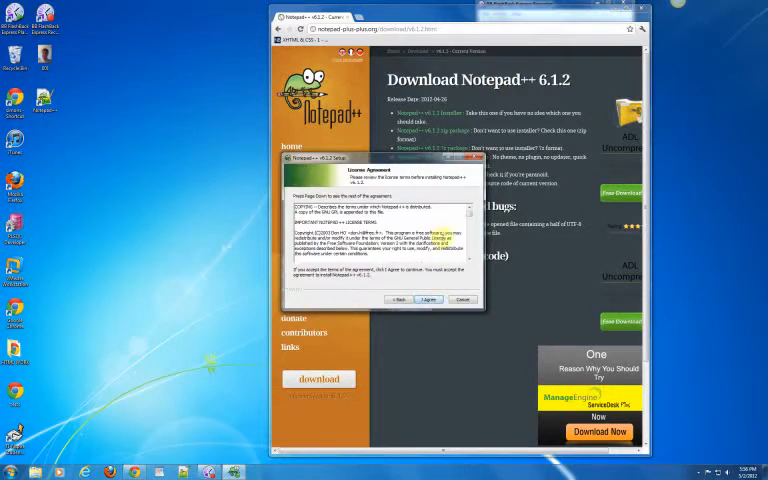
scroll(down, 3)
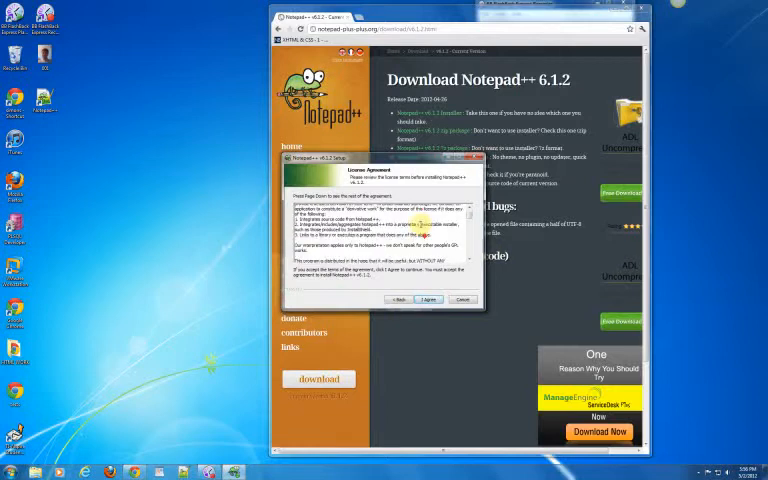
scroll(down, 3)
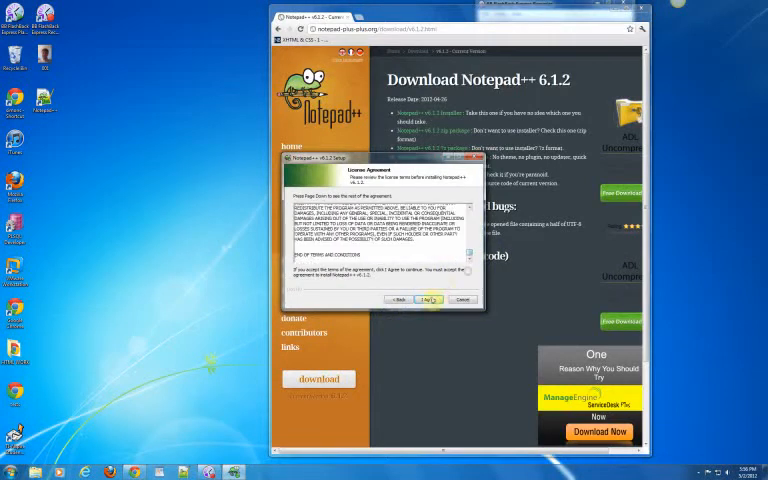
click(424, 300)
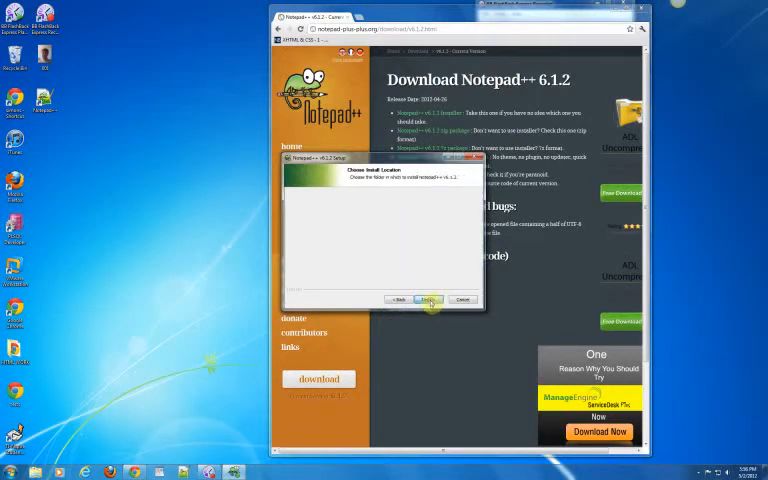
click(432, 300)
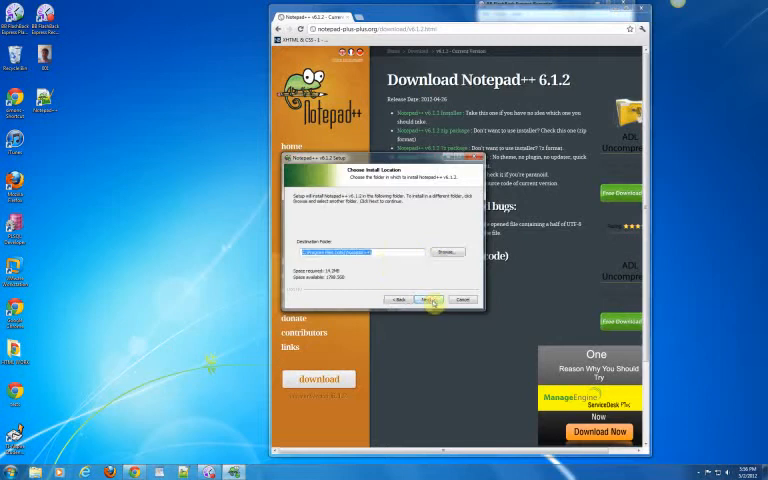
Install Notepad++ 6.1.2 with default folder and components plus a desktop shortcut, then finish with Run Notepad++ checked.
click(432, 300)
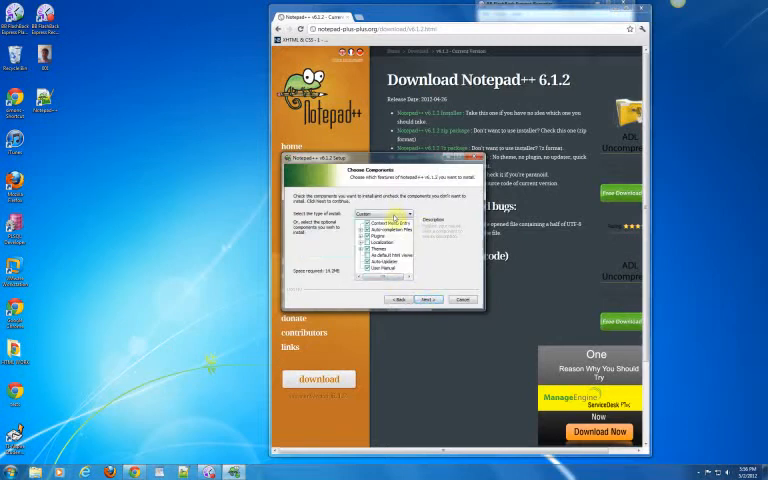
click(428, 300)
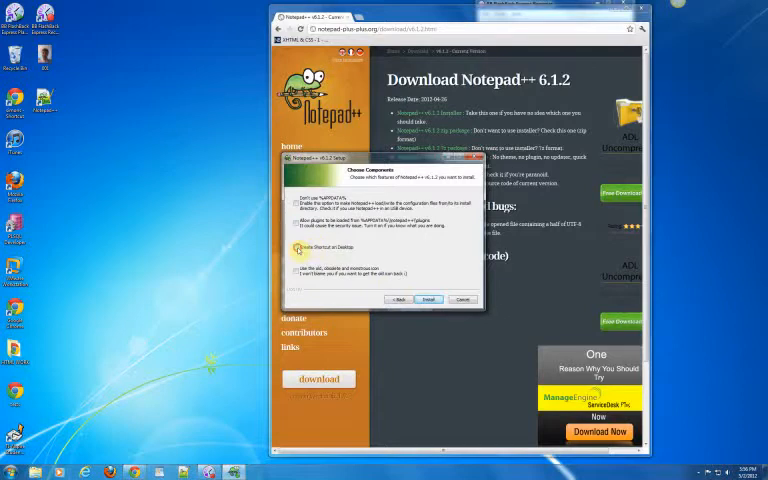
click(288, 250)
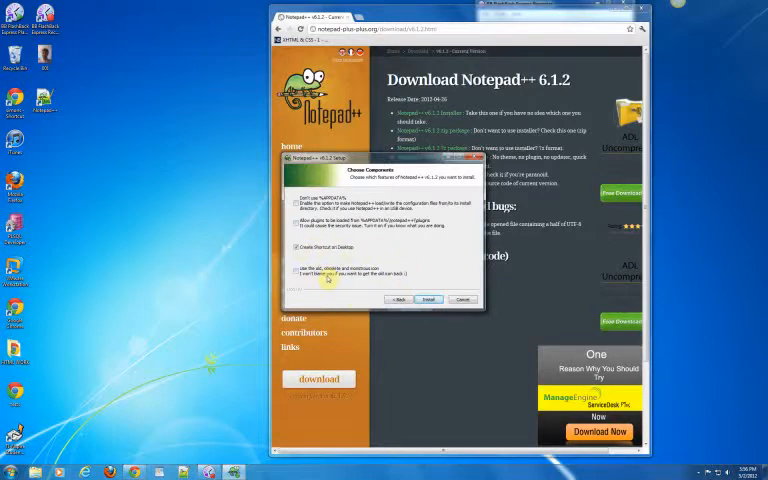
mouse_move(408, 270)
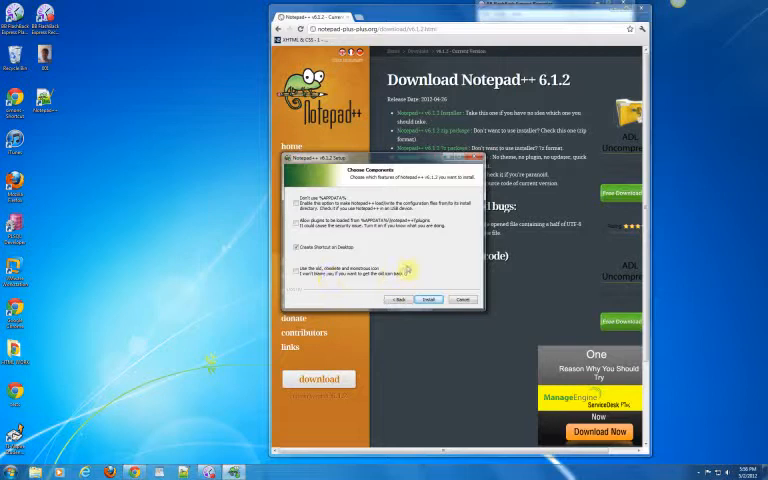
mouse_move(328, 298)
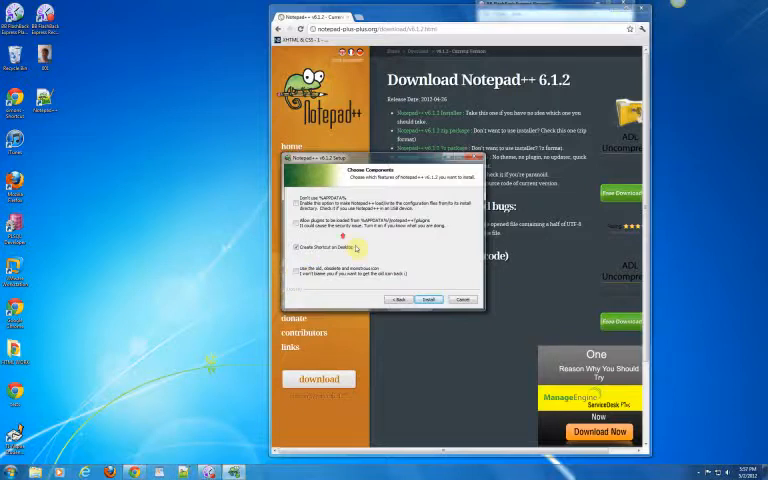
click(428, 300)
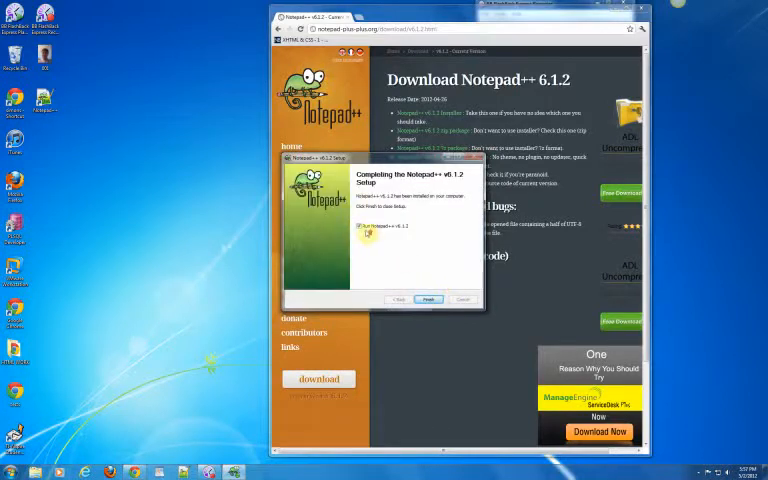
click(368, 226)
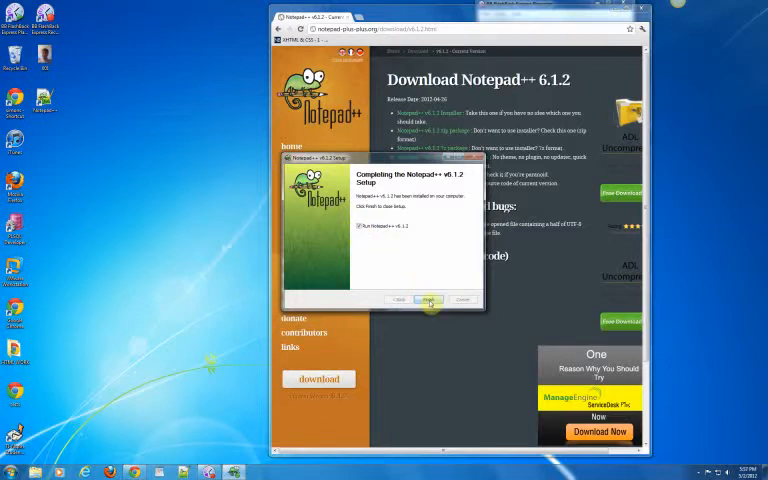
click(428, 300)
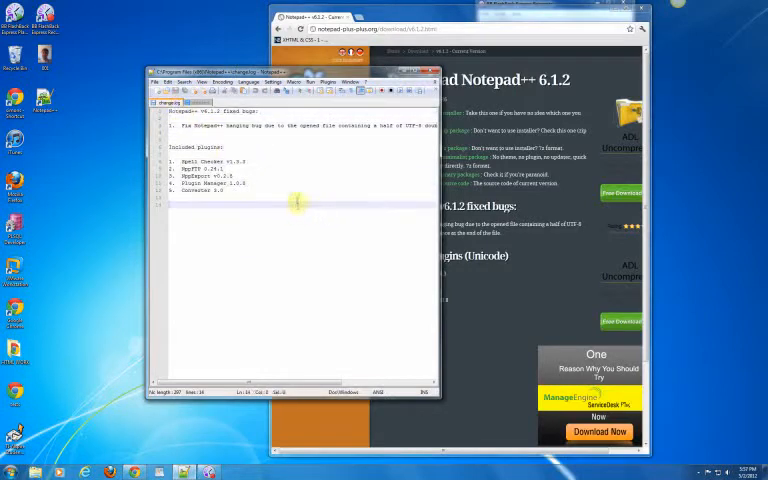
mouse_move(360, 208)
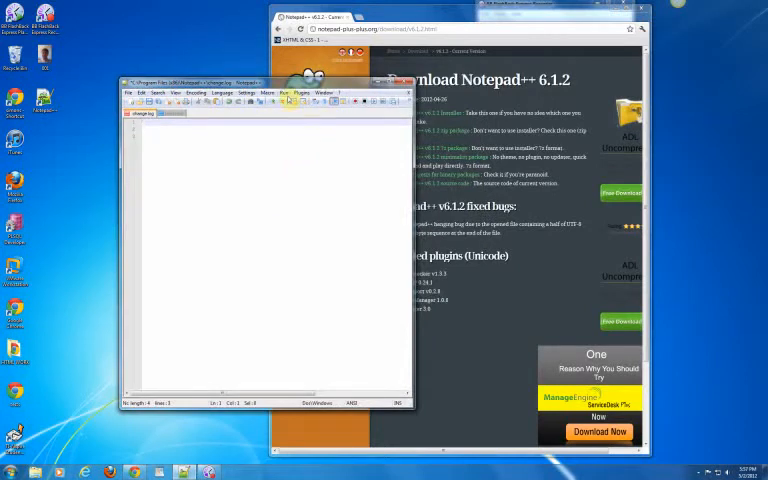
Show the Run menu's Launch in Firefox/IE/Chrome/Safari commands for the new blank document.
click(284, 92)
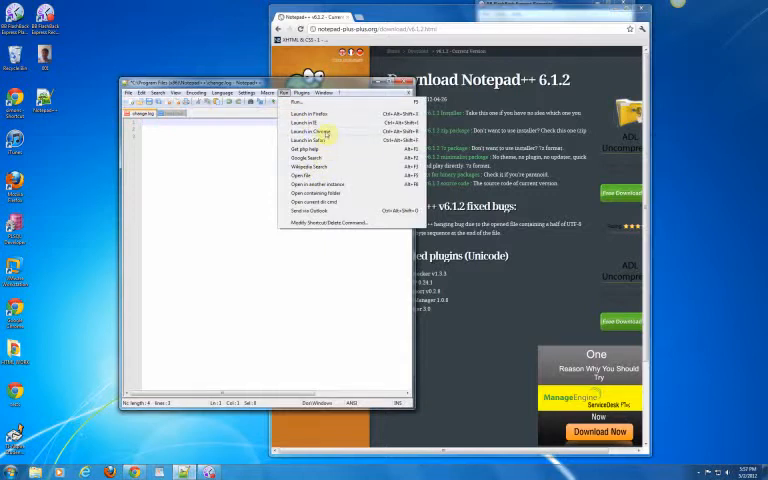
mouse_move(244, 148)
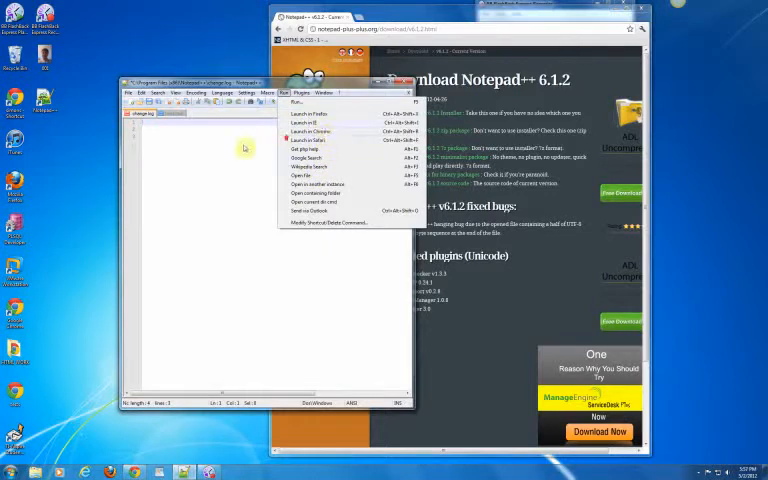